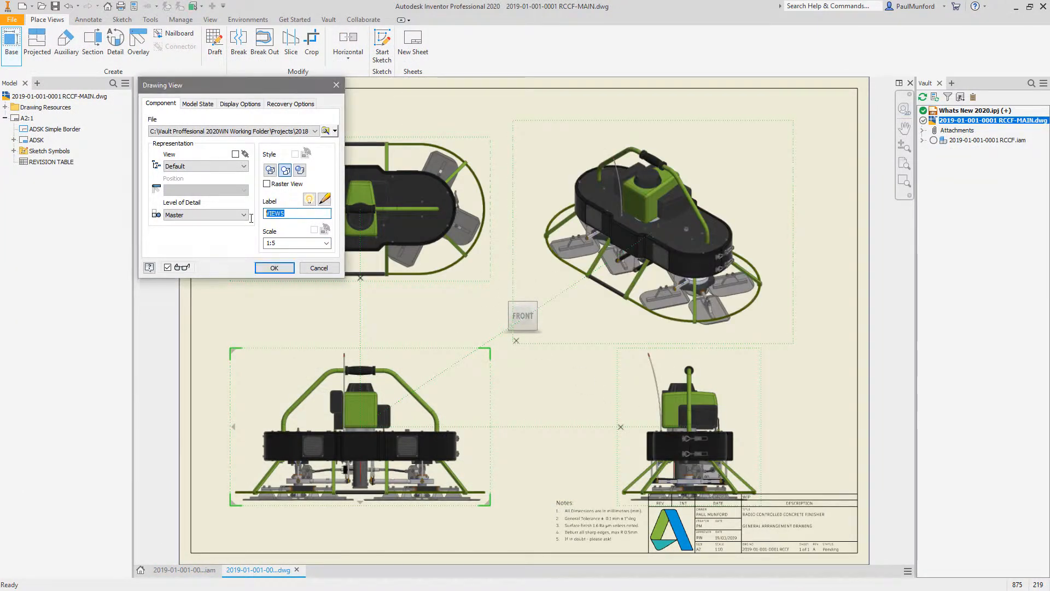
Confirm the Drawing View dialog to place the concrete finisher's base and projected views at 1:5
{"action": "left_click", "coordinate": [274, 267]}
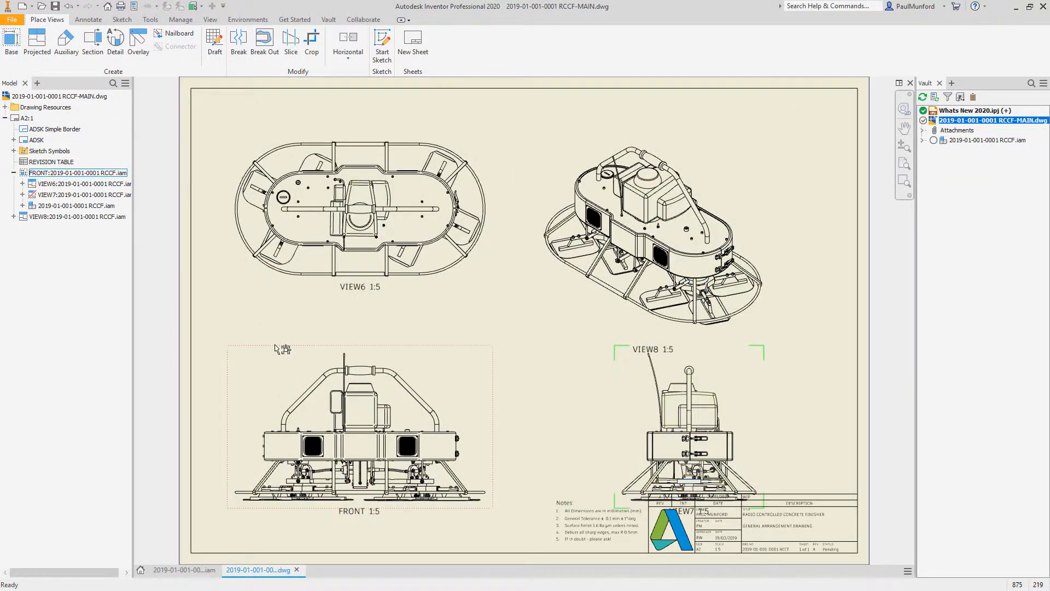
Check the RCCF-MAIN drawing into Vault with the comment 'Drawing Complete'
{"action": "left_click", "coordinate": [328, 19]}
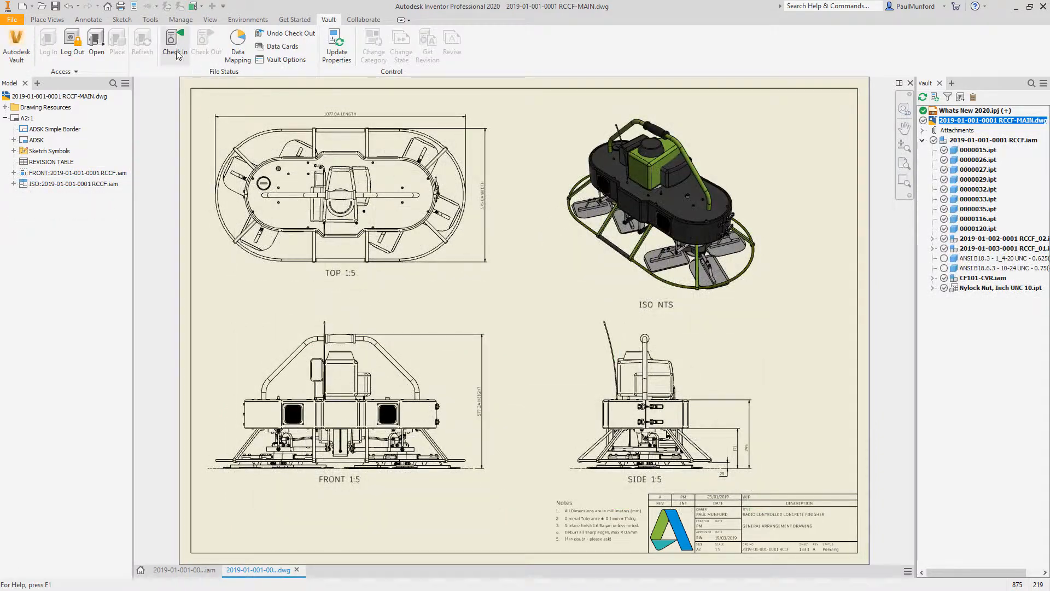
{"action": "left_click", "coordinate": [174, 44]}
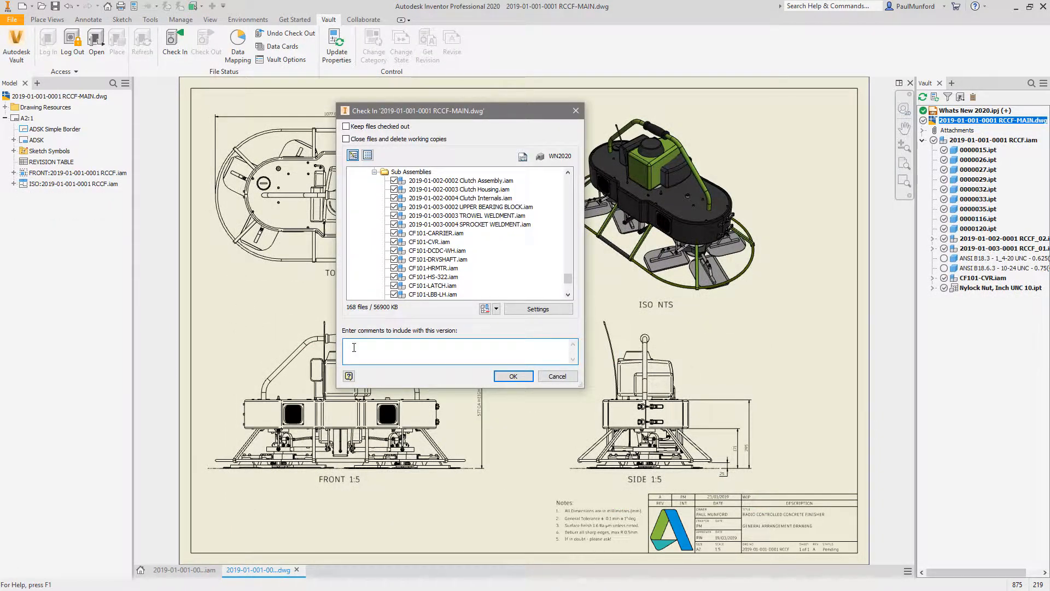
{"action": "type", "text": "Drawing Complete"}
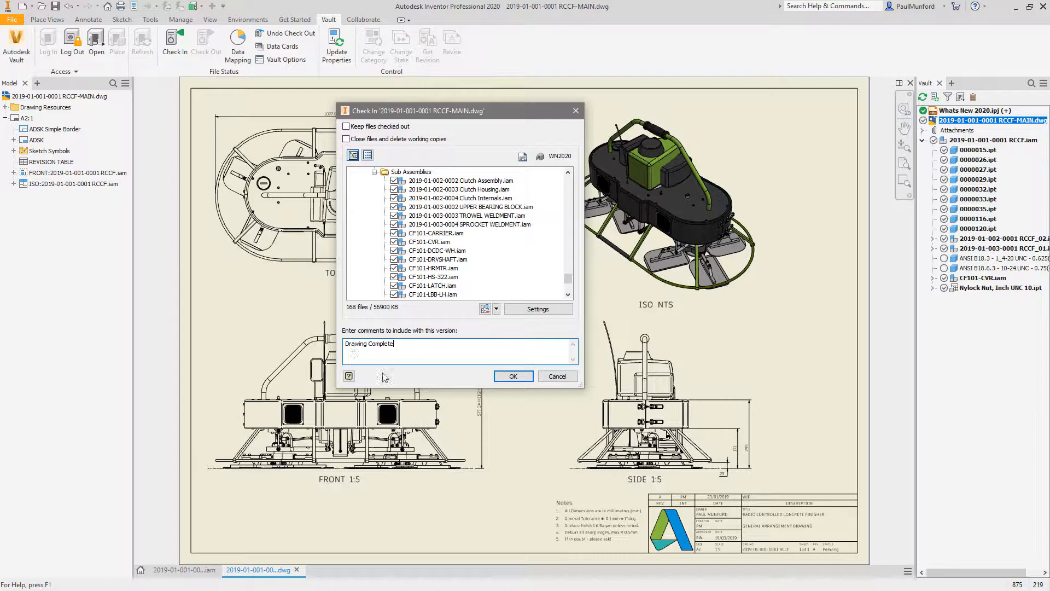
{"action": "left_click", "coordinate": [512, 375]}
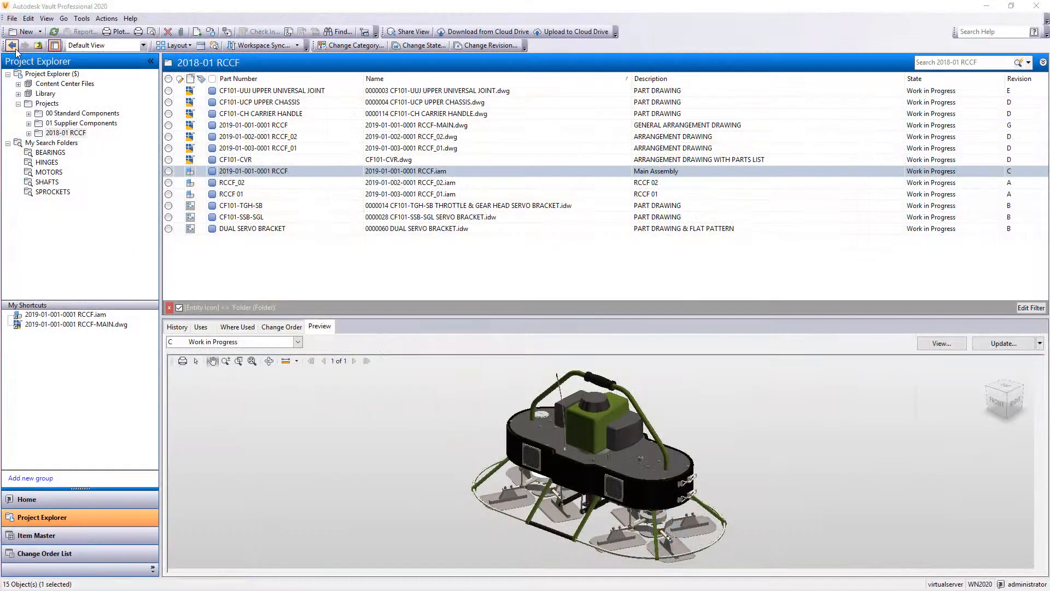
Add the Has Drawing field to the file list columns and move it just before Part Number
{"action": "right_click", "coordinate": [237, 78]}
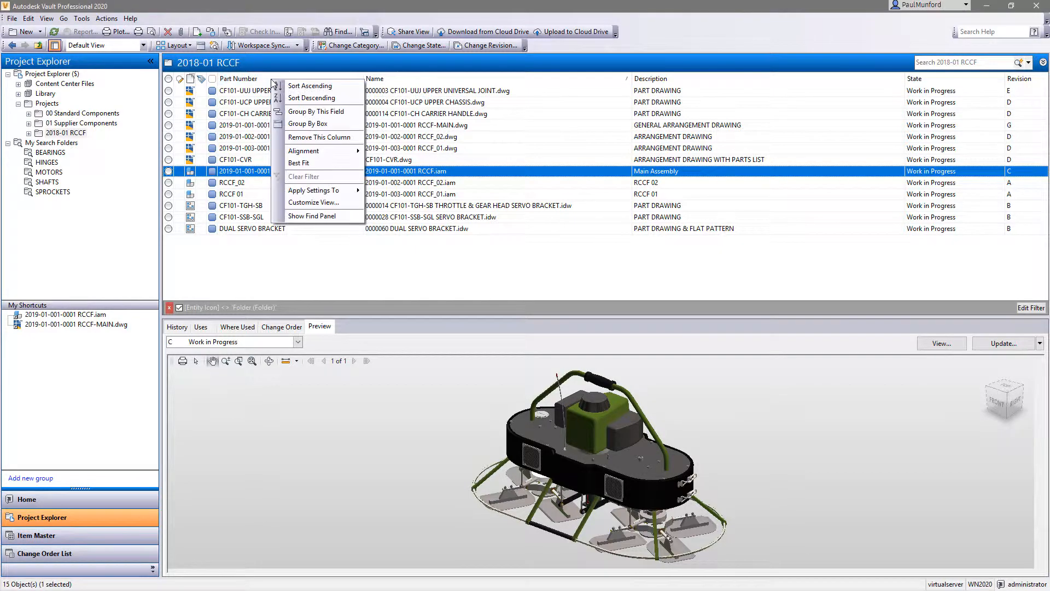
{"action": "left_click", "coordinate": [312, 202]}
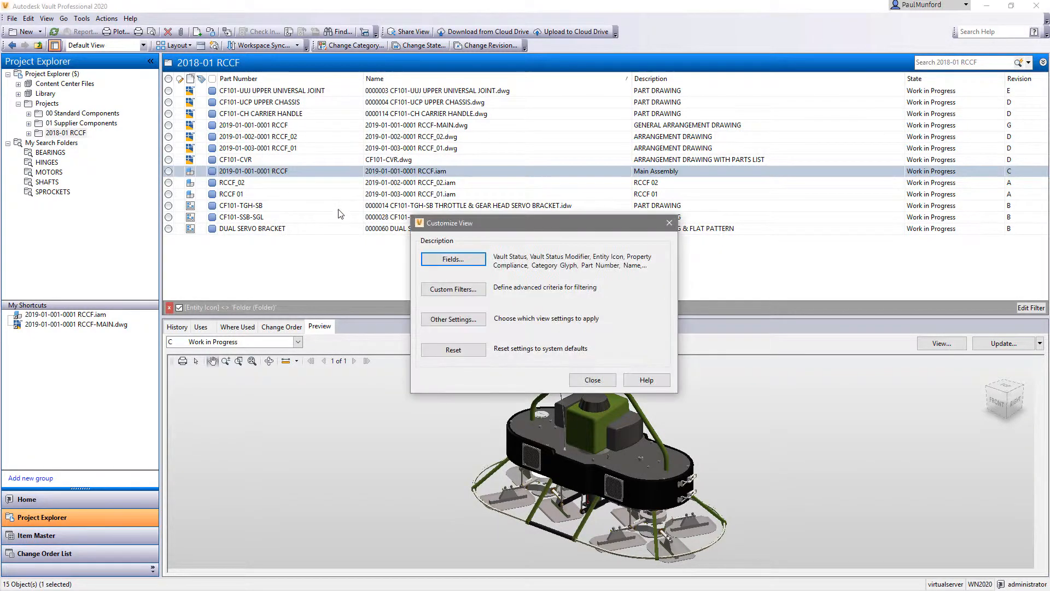
{"action": "left_click", "coordinate": [453, 260]}
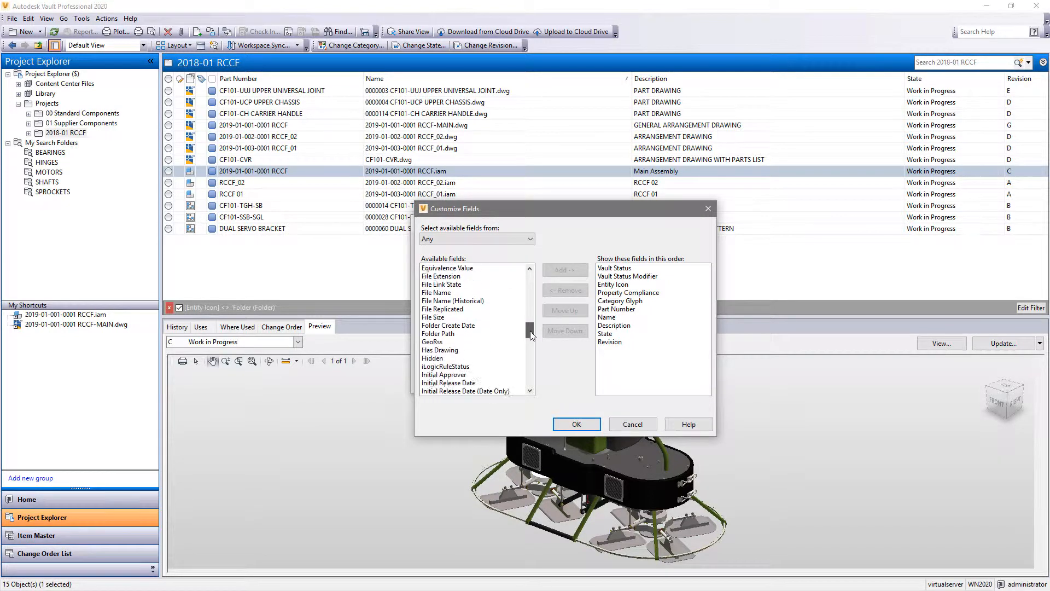
{"action": "left_click", "coordinate": [440, 301]}
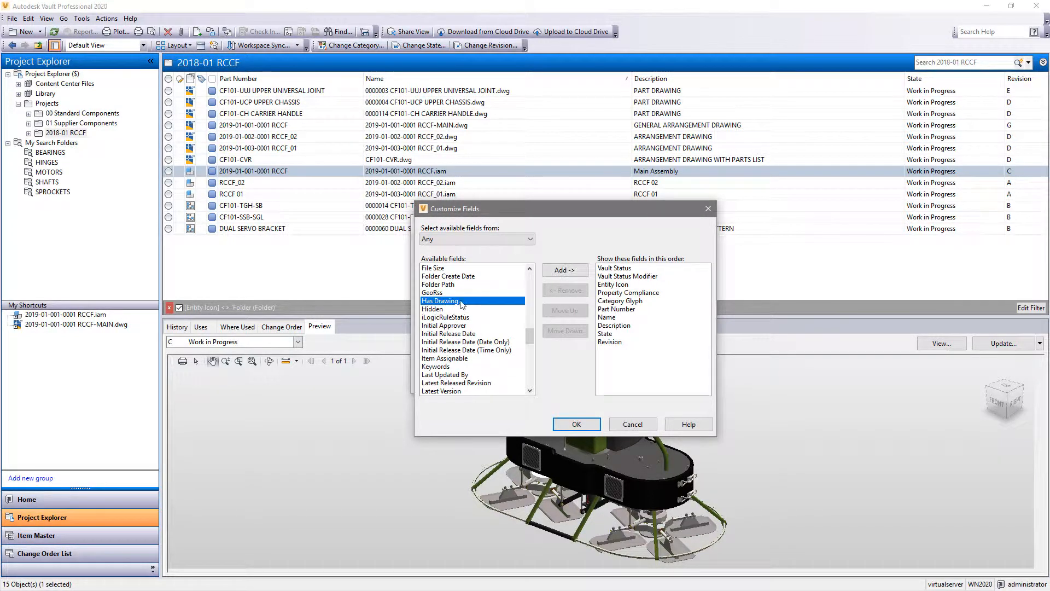
{"action": "left_click", "coordinate": [564, 269]}
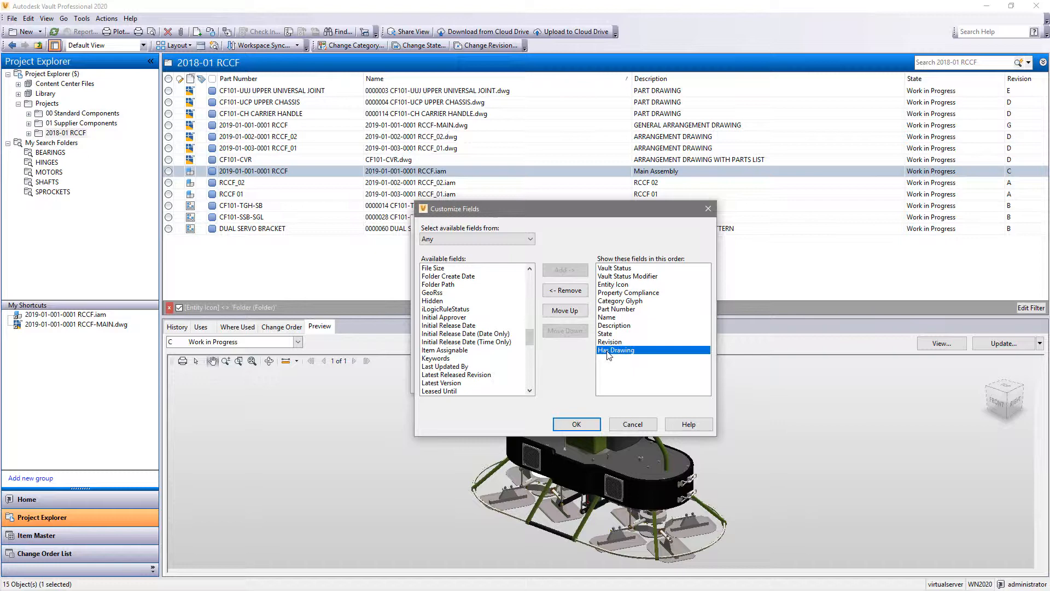
{"action": "left_click", "coordinate": [565, 310]}
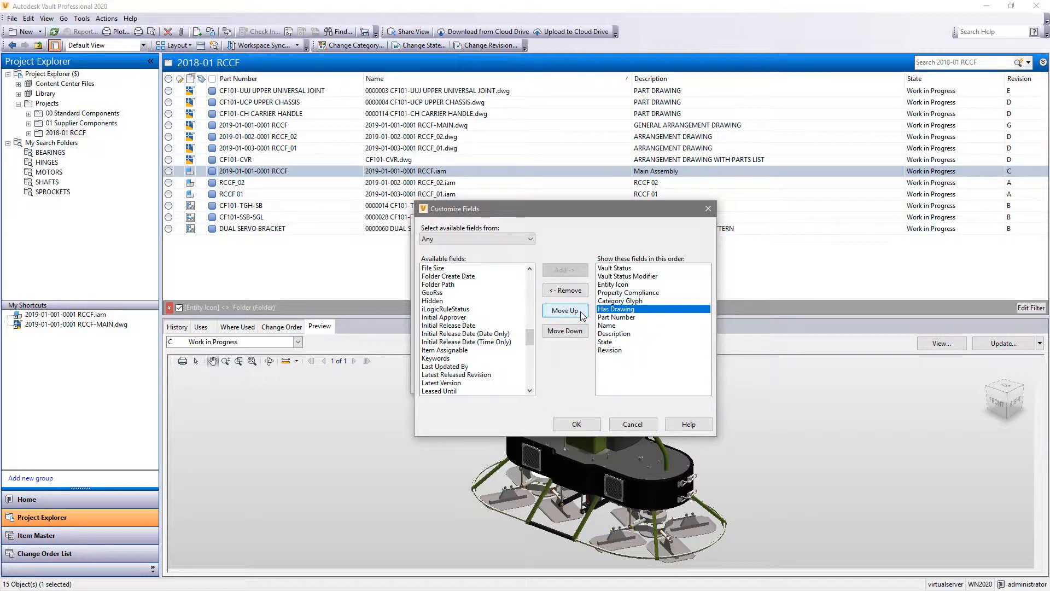
{"action": "left_click", "coordinate": [574, 423]}
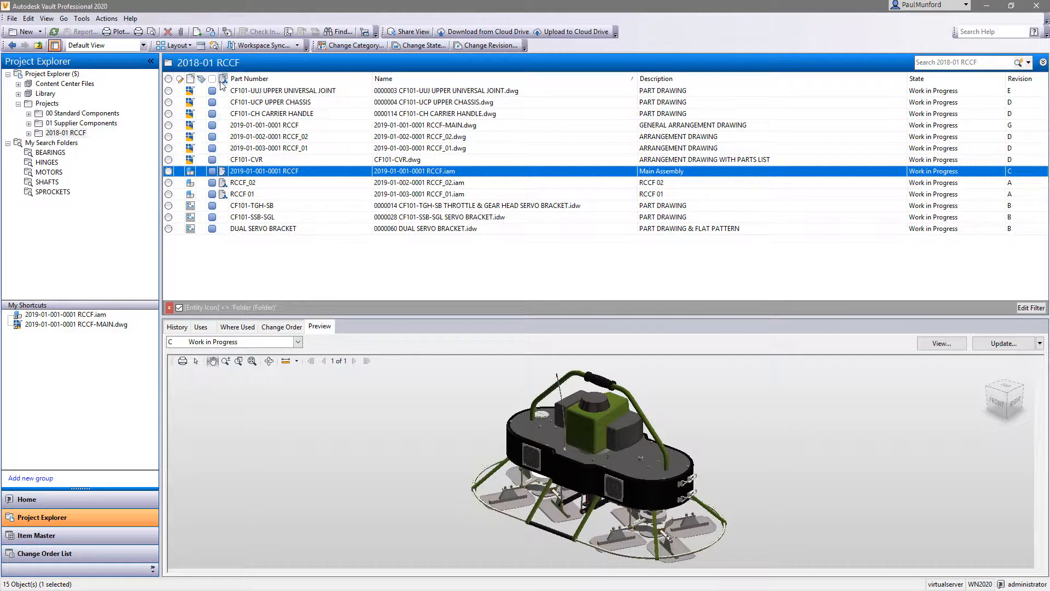
{"action": "mouse_move", "coordinate": [223, 98]}
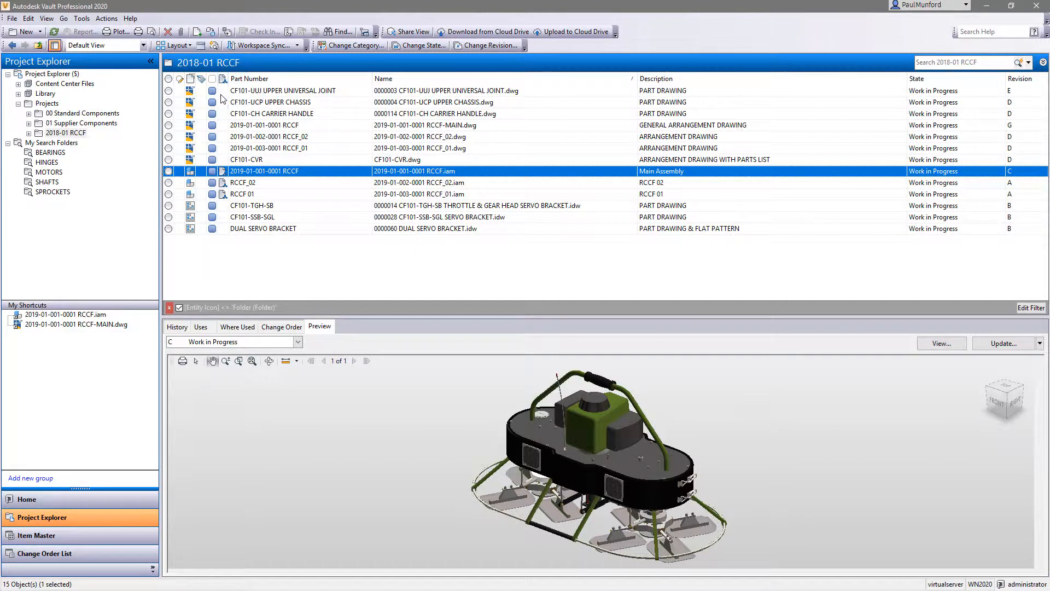
Create PDFs of the RCCF-MAIN and three servo bracket drawings and preview the throttle servo bracket PDF
{"action": "left_click", "coordinate": [268, 125]}
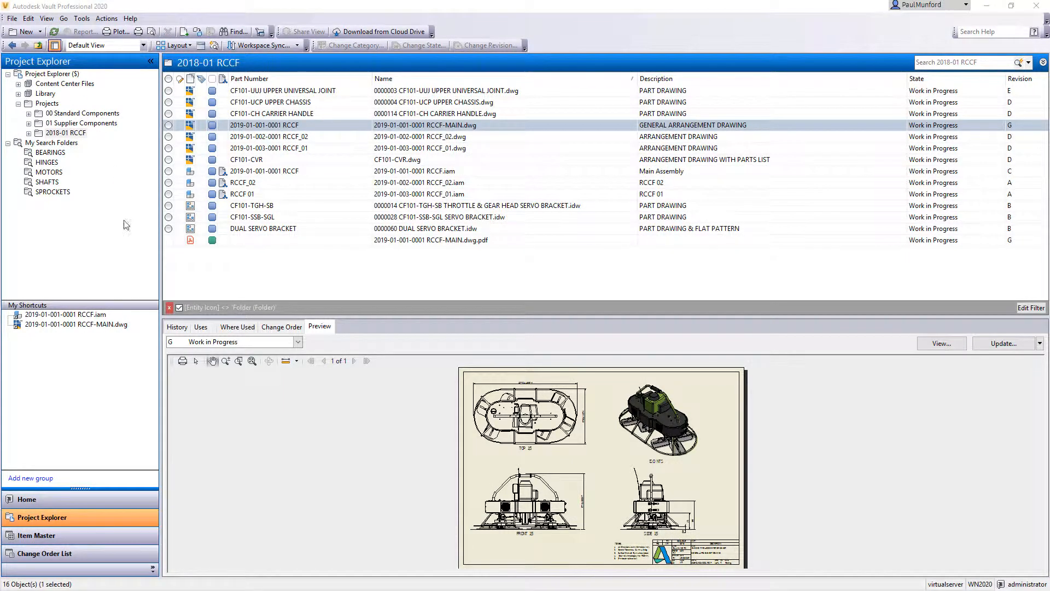
{"action": "left_click", "coordinate": [176, 327]}
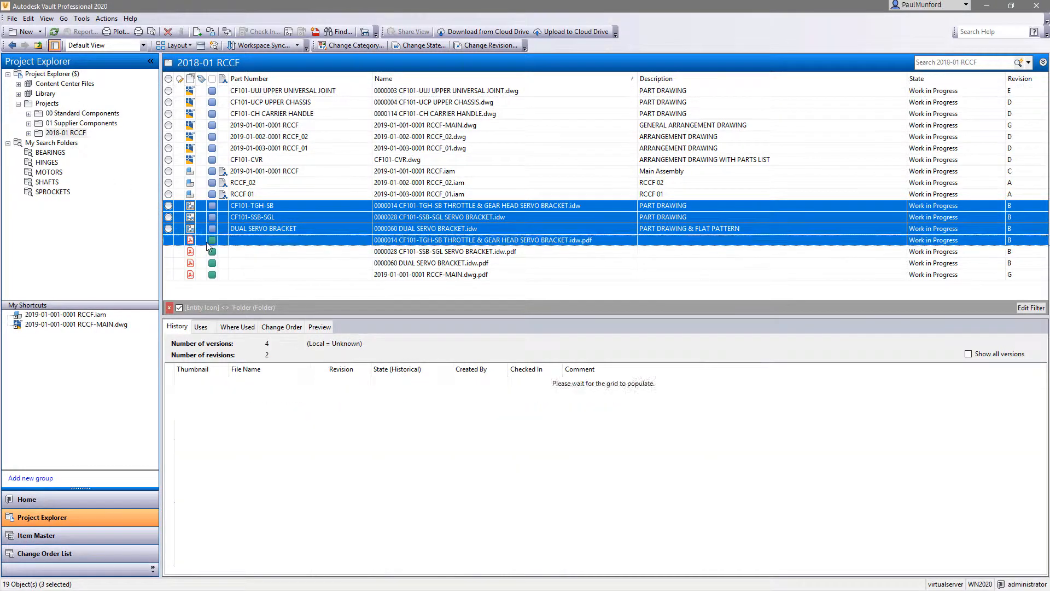
{"action": "left_click", "coordinate": [319, 327]}
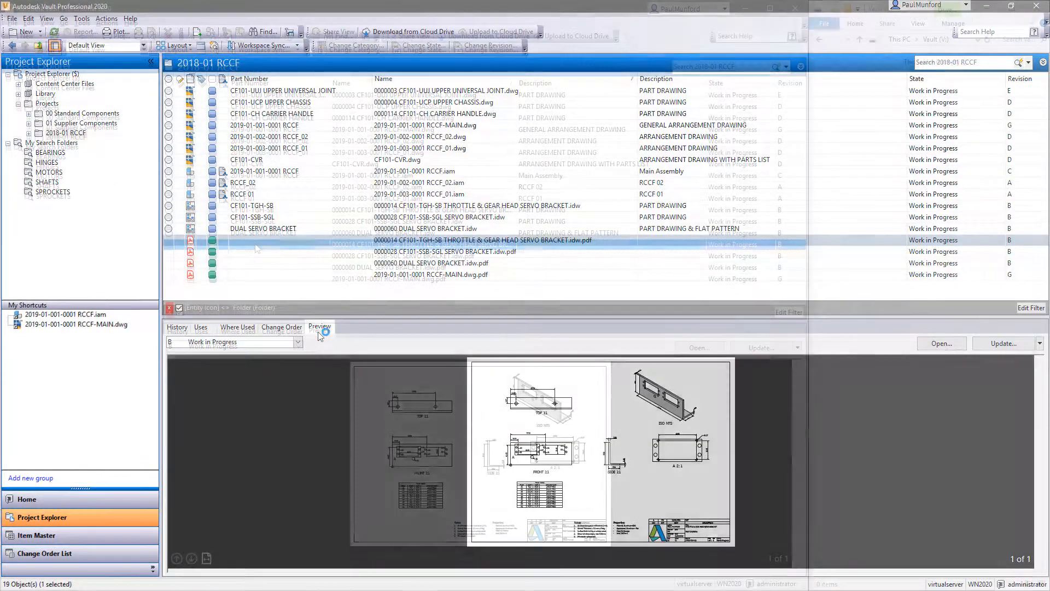
{"action": "left_click", "coordinate": [82, 21]}
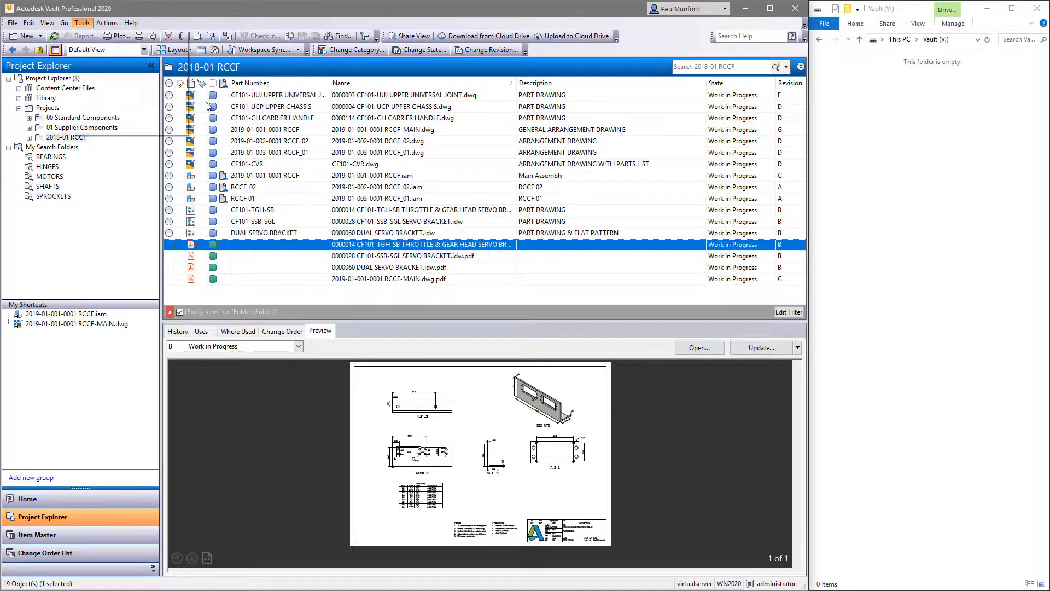
Set the PDF publish location to V:\ with the Vault folder structure duplicated
{"action": "left_click", "coordinate": [82, 22]}
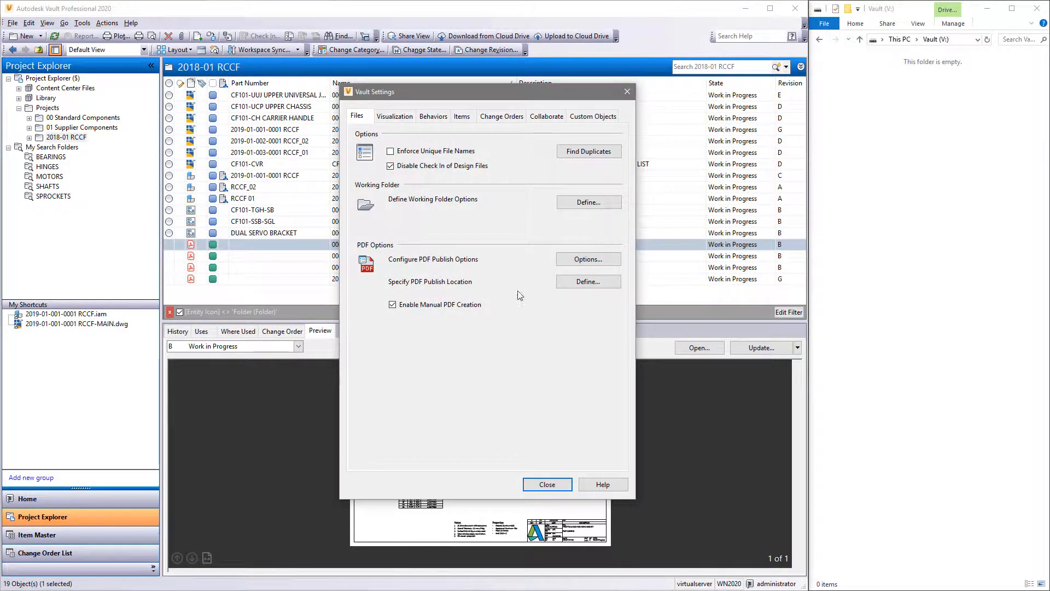
{"action": "left_click", "coordinate": [588, 282]}
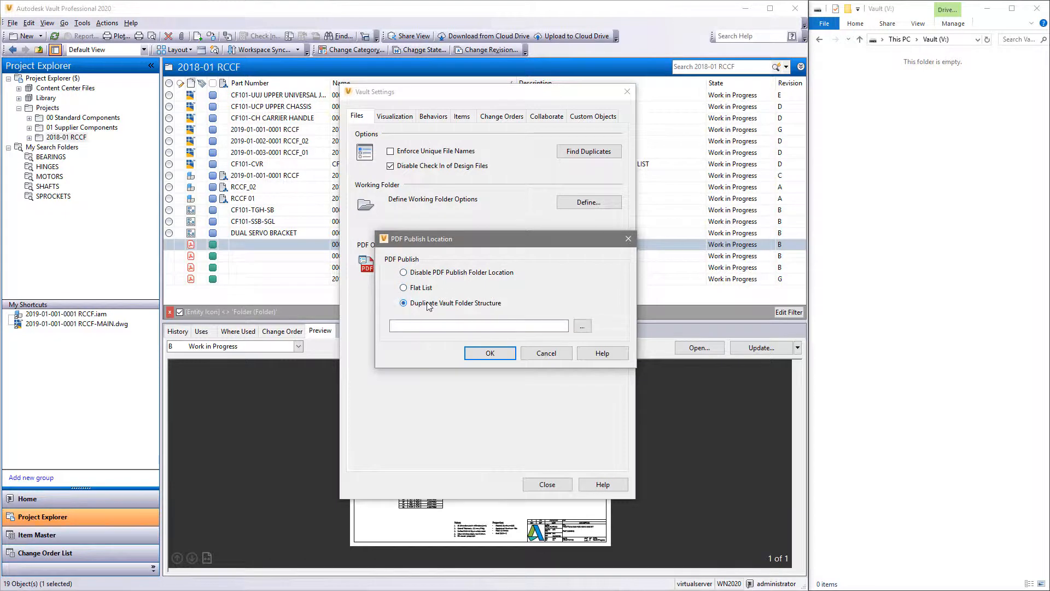
{"action": "left_click", "coordinate": [581, 326]}
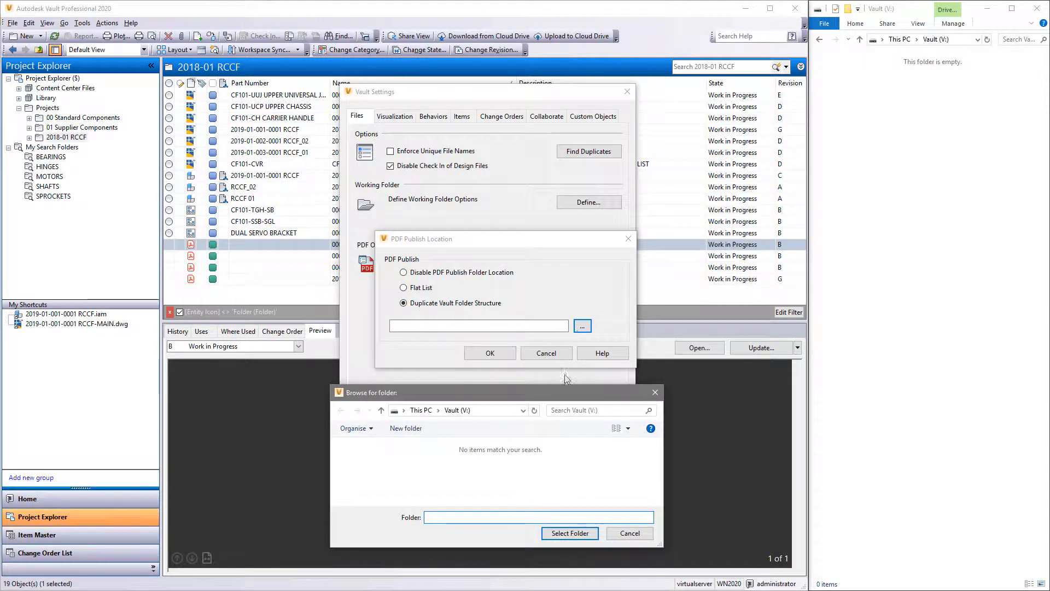
{"action": "left_click", "coordinate": [569, 533]}
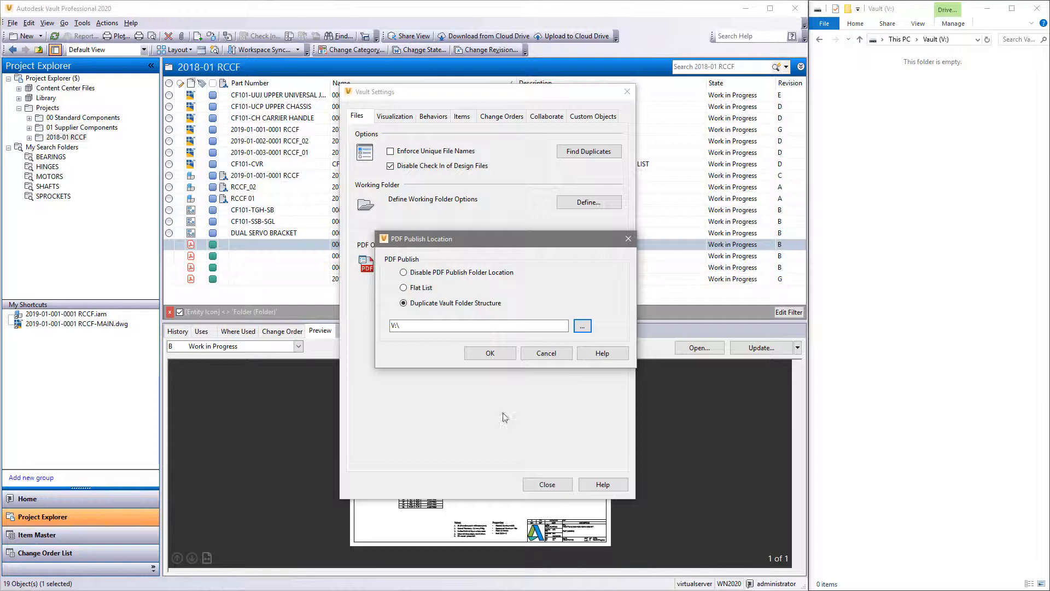
{"action": "left_click", "coordinate": [490, 353]}
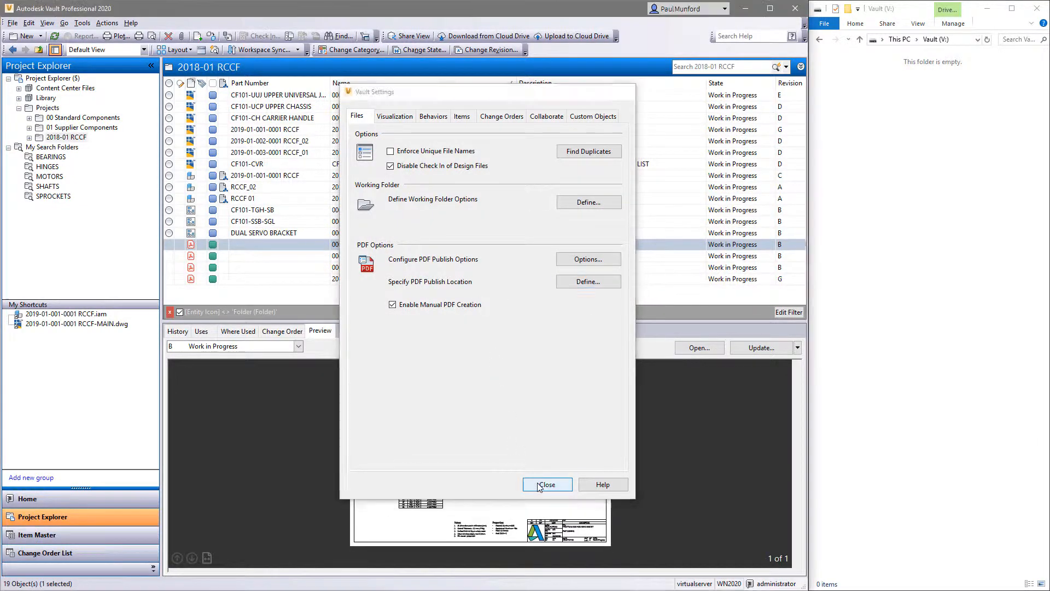
{"action": "left_click", "coordinate": [548, 485]}
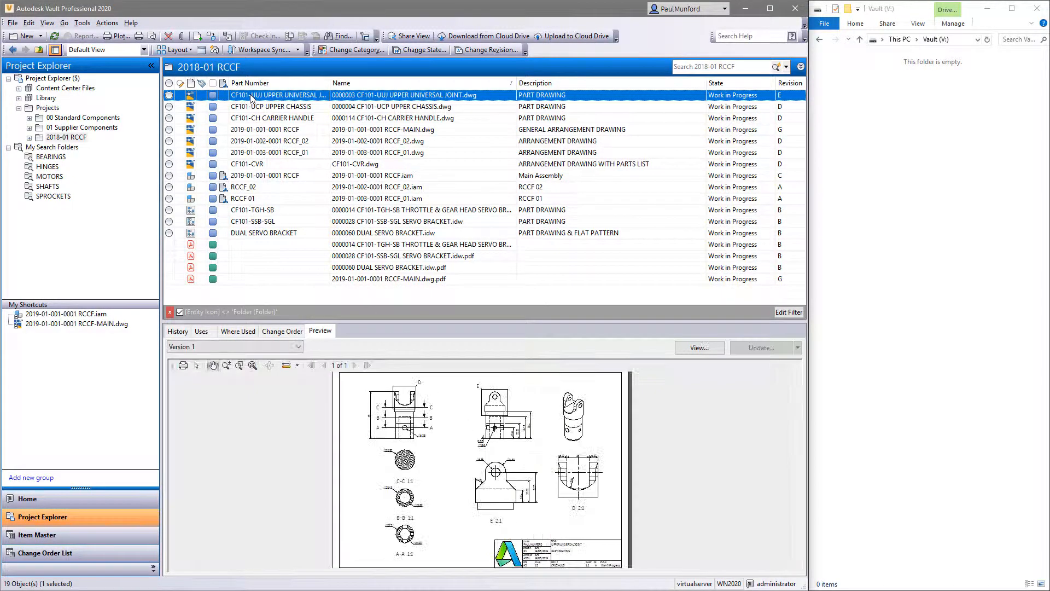
Change the seven drawings to Released with comment 'Released to manufacturing' and open the published 2018-01 RCCF folder
{"action": "left_click", "coordinate": [246, 164]}
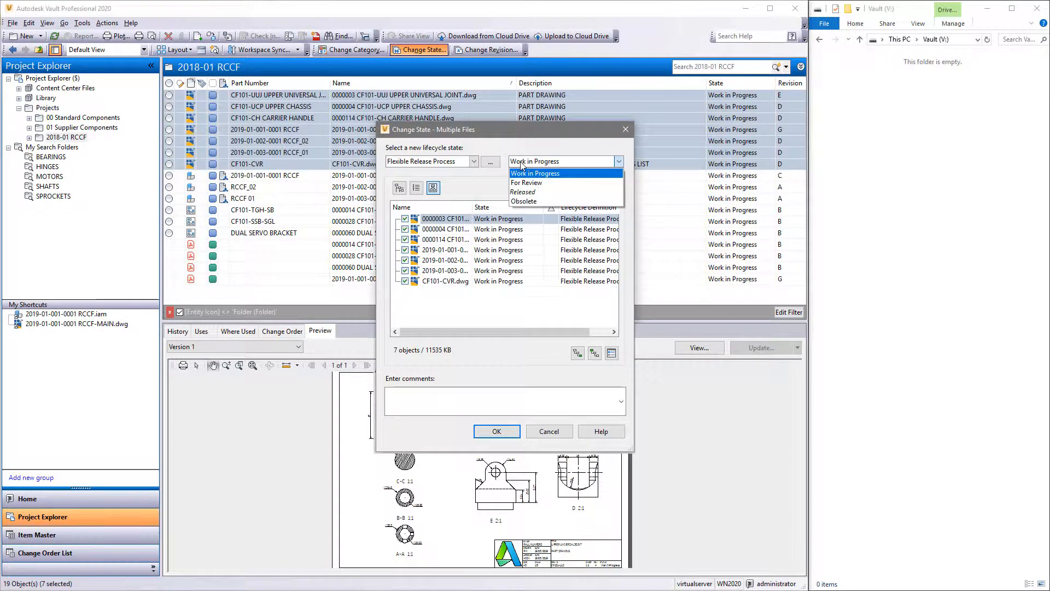
{"action": "left_click", "coordinate": [523, 191]}
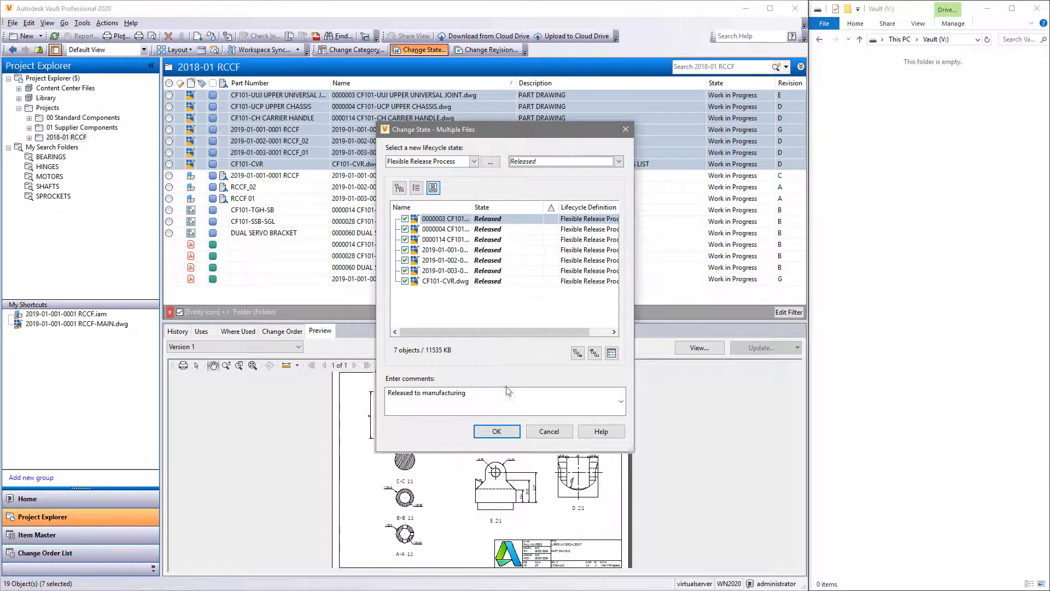
{"action": "left_click", "coordinate": [495, 431]}
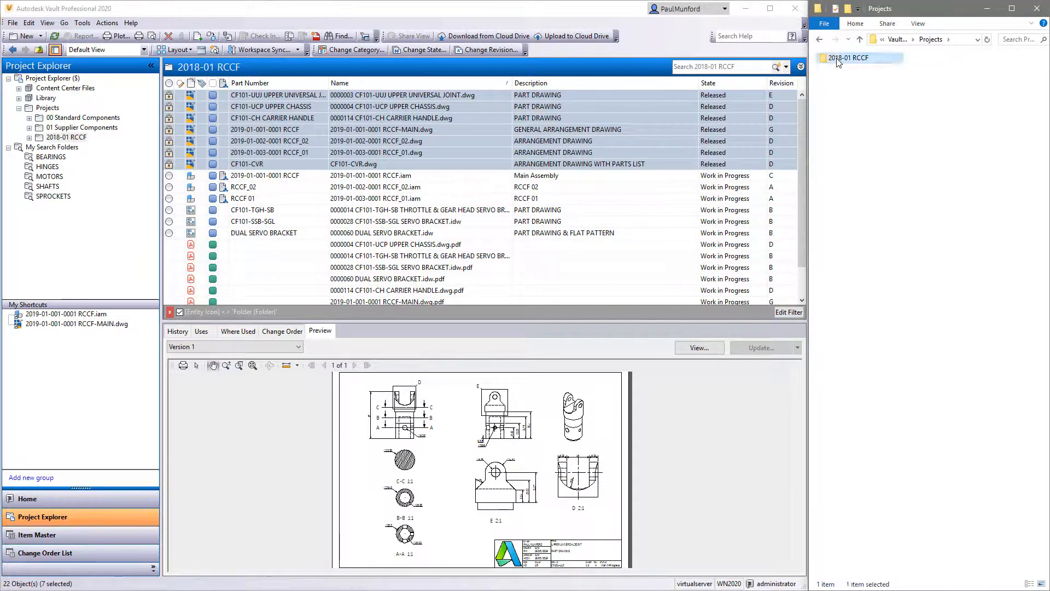
{"action": "double_click", "coordinate": [386, 302]}
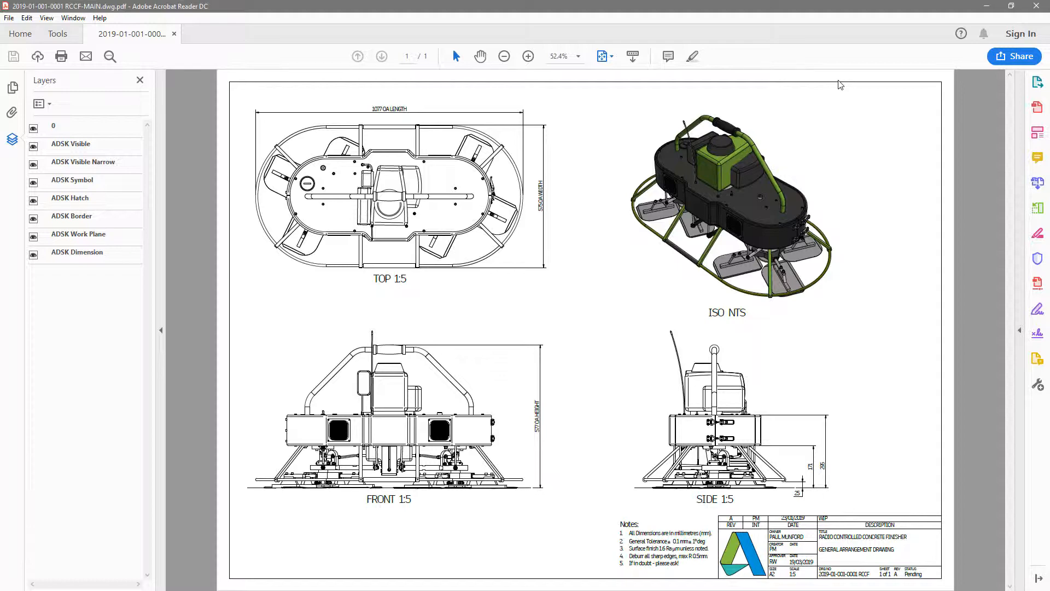